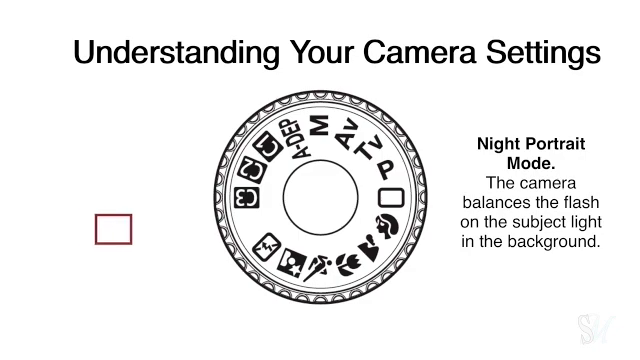
drag(111, 230, 214, 249)
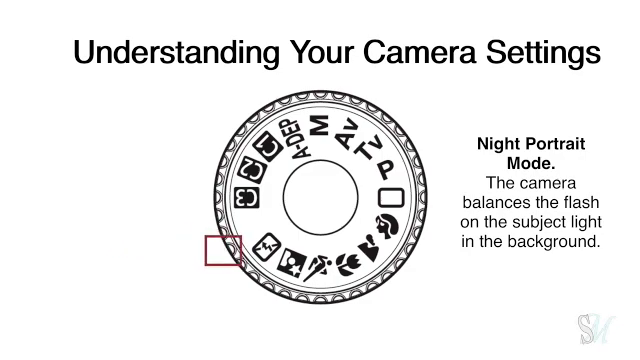
click(290, 258)
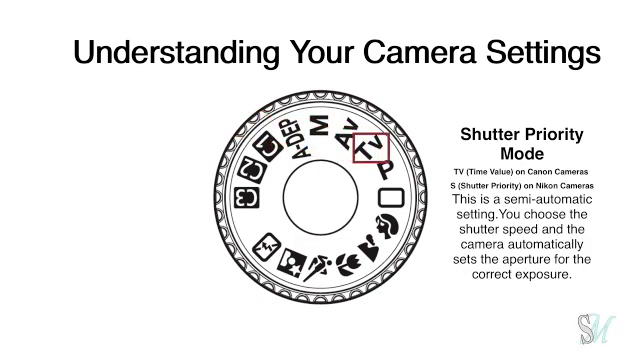
key(Right)
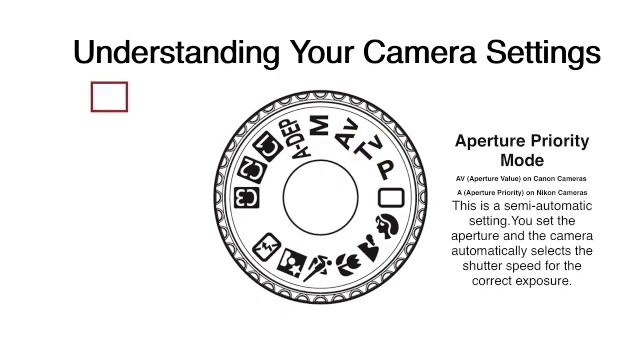